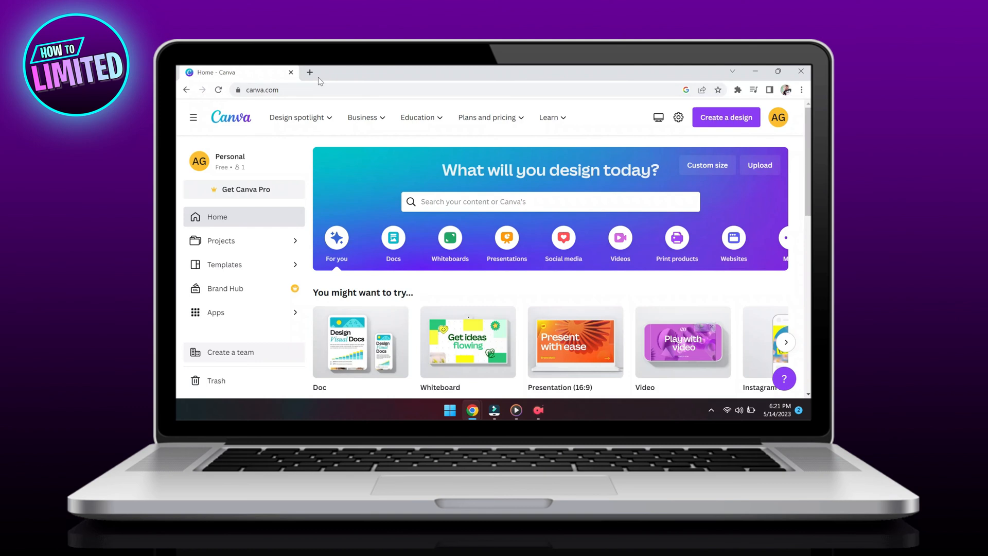
# Step: From a new tab, reach About Google Chrome via the three-dot menu's Help submenu
pyautogui.click(310, 72)
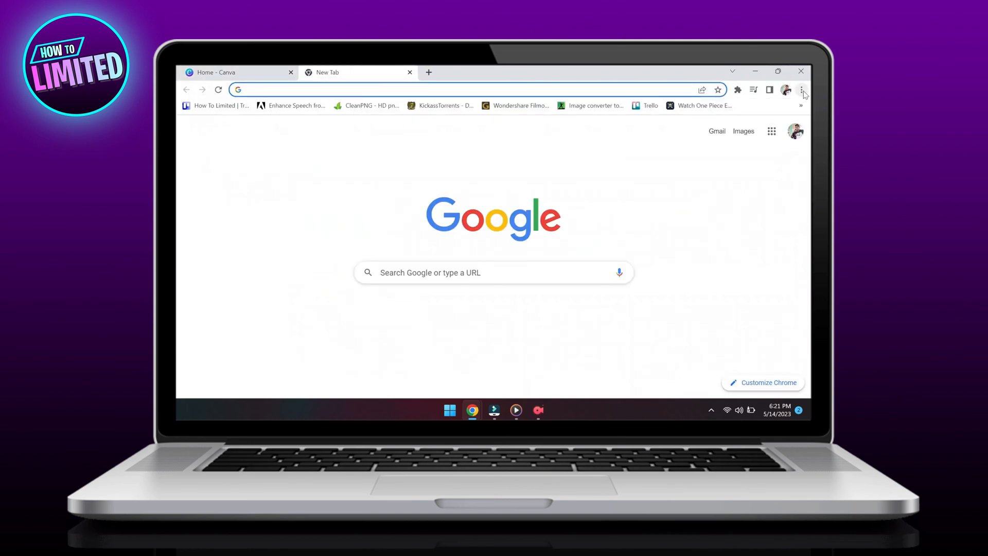
pyautogui.click(803, 90)
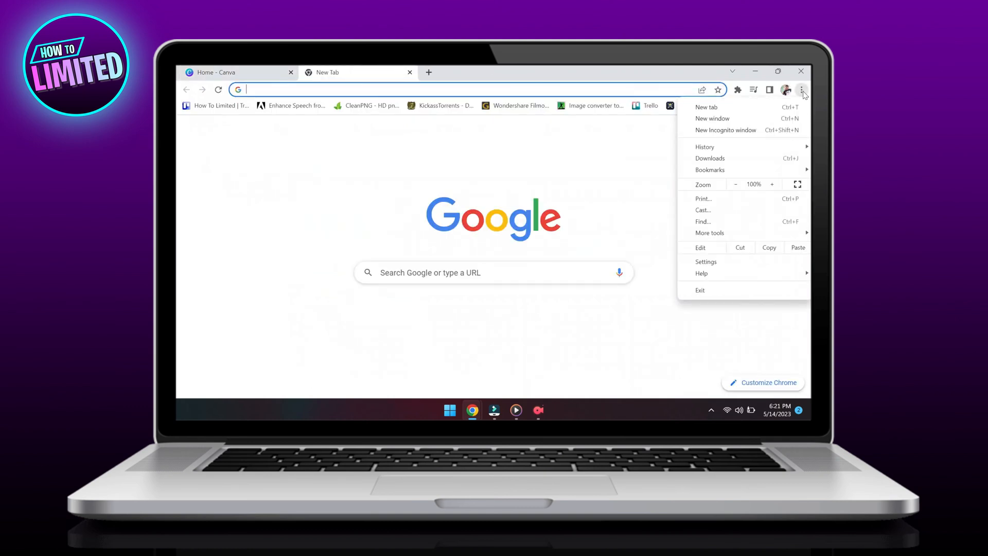
pyautogui.click(701, 273)
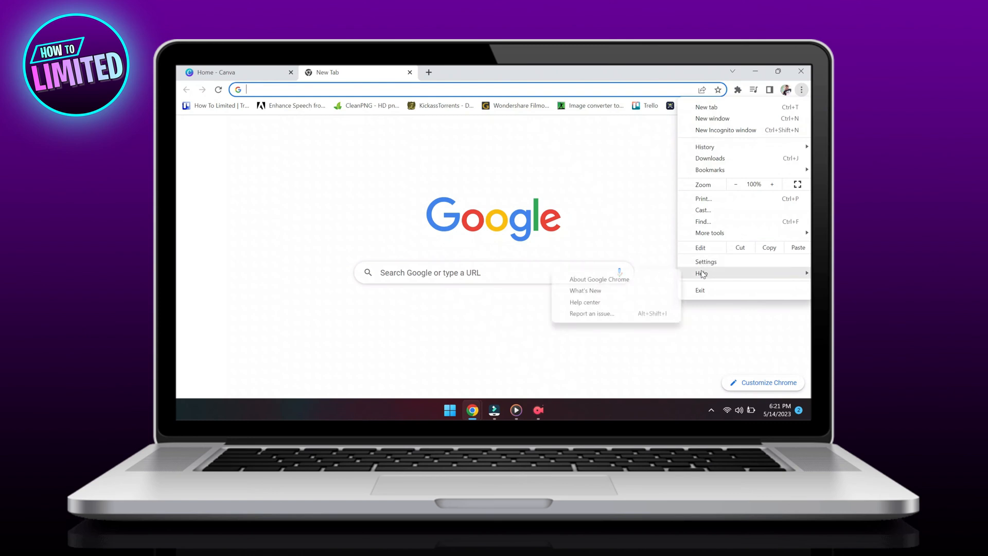
pyautogui.click(599, 278)
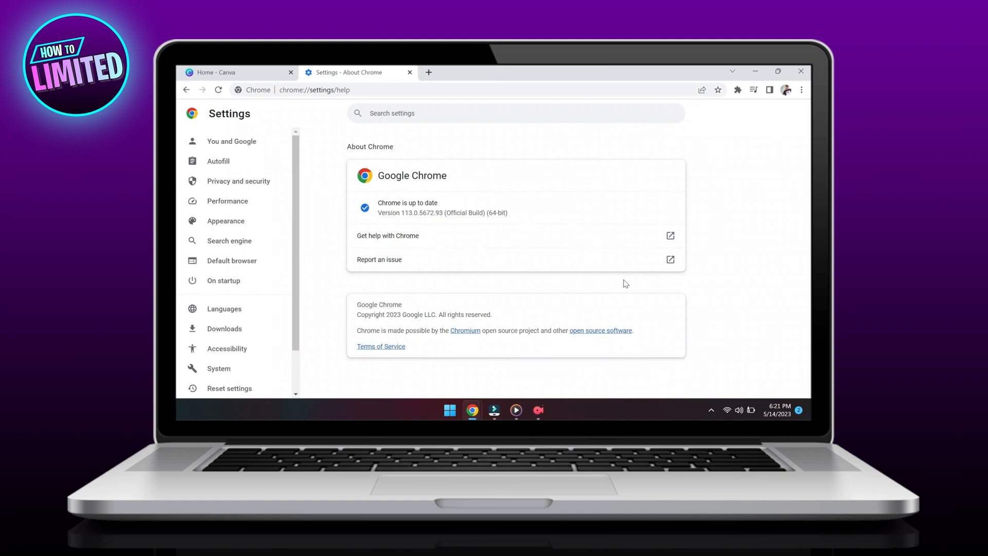
pyautogui.moveTo(625, 277)
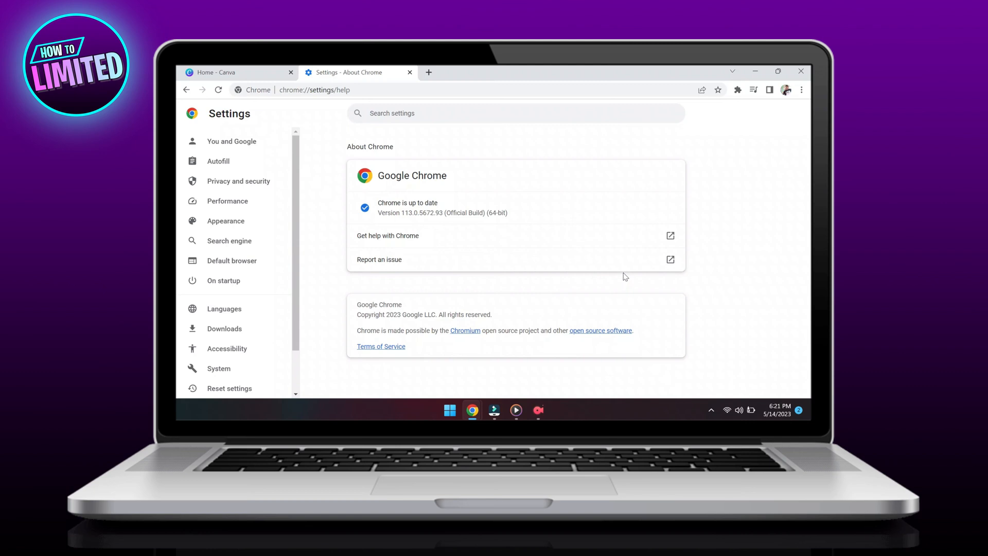